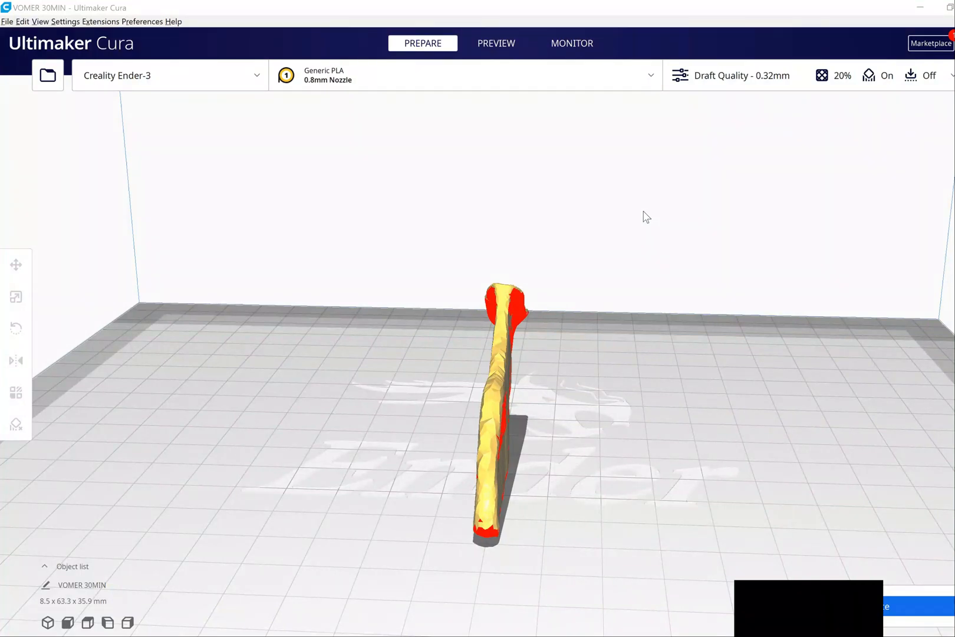
mouse_move(618, 377)
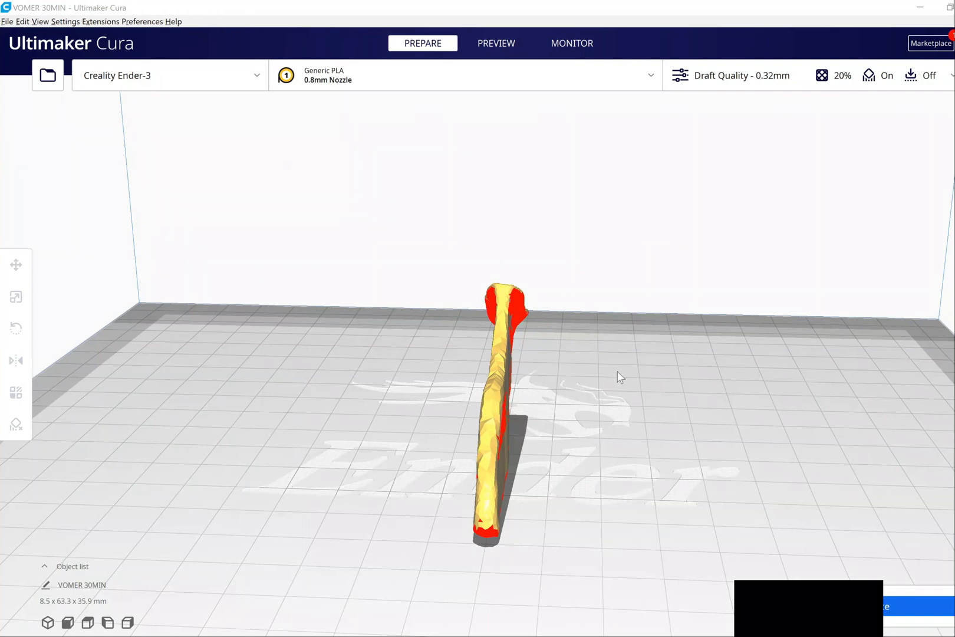
mouse_move(765, 362)
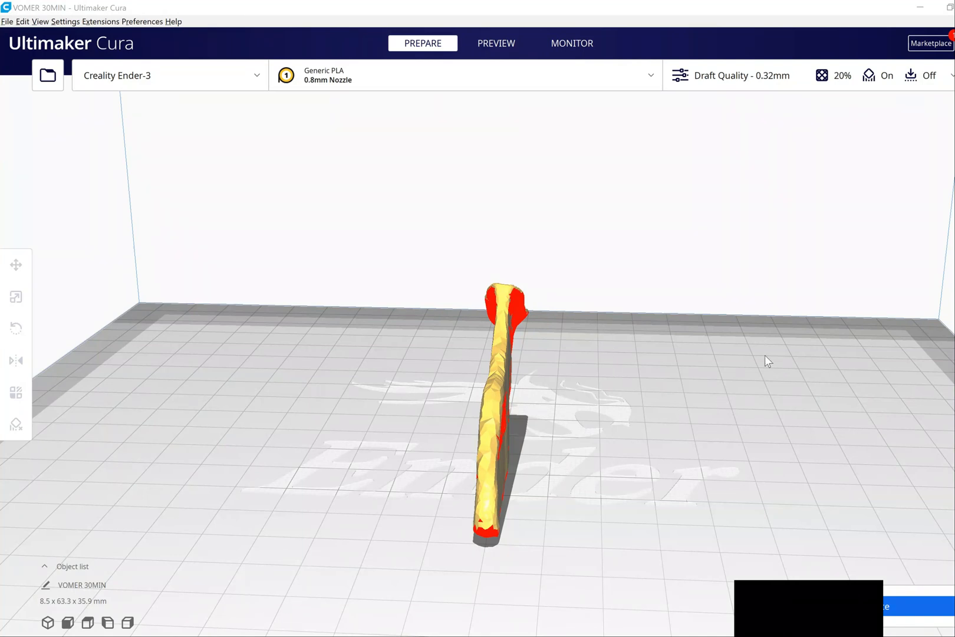
mouse_move(891, 50)
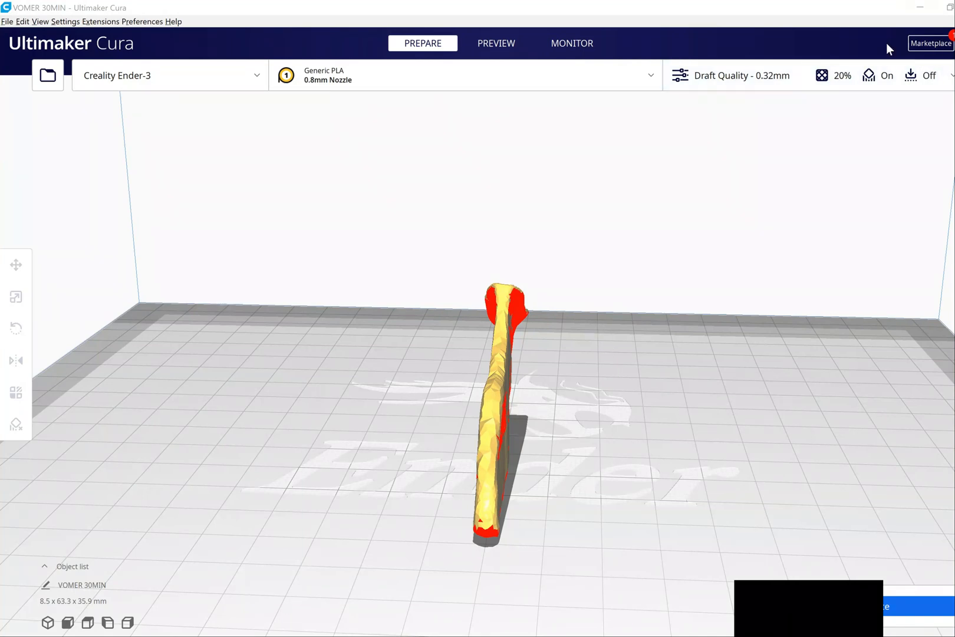
Step: Browse the Marketplace plugin list down to the Custom Supports entry
left_click(932, 43)
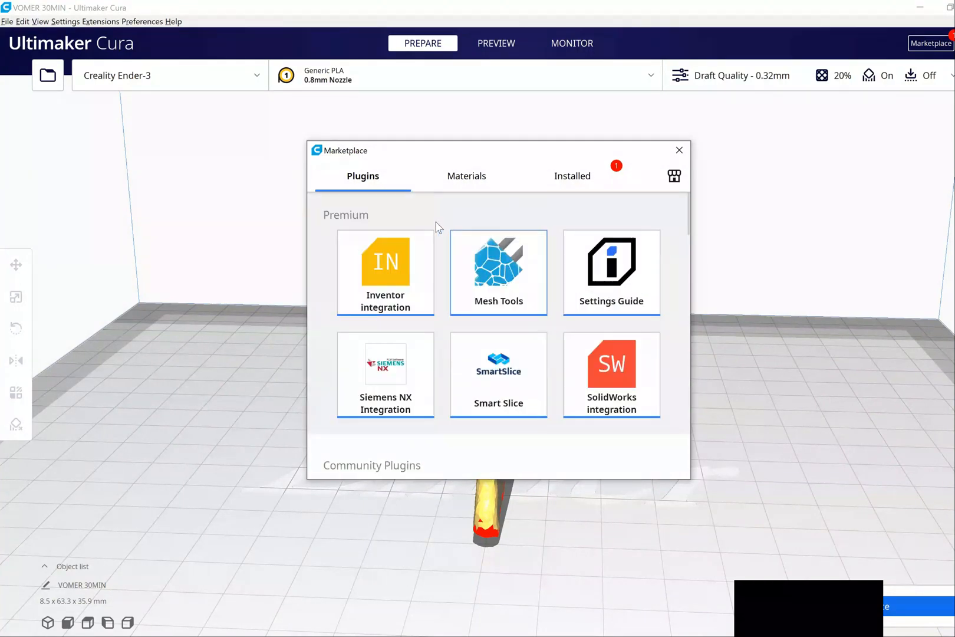
scroll("down", 3)
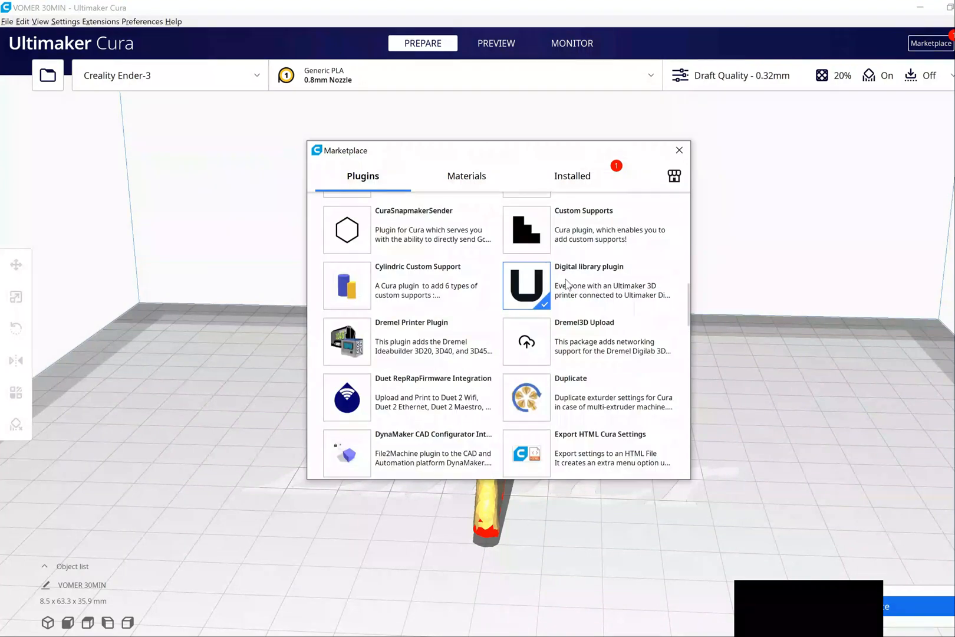
mouse_move(550, 234)
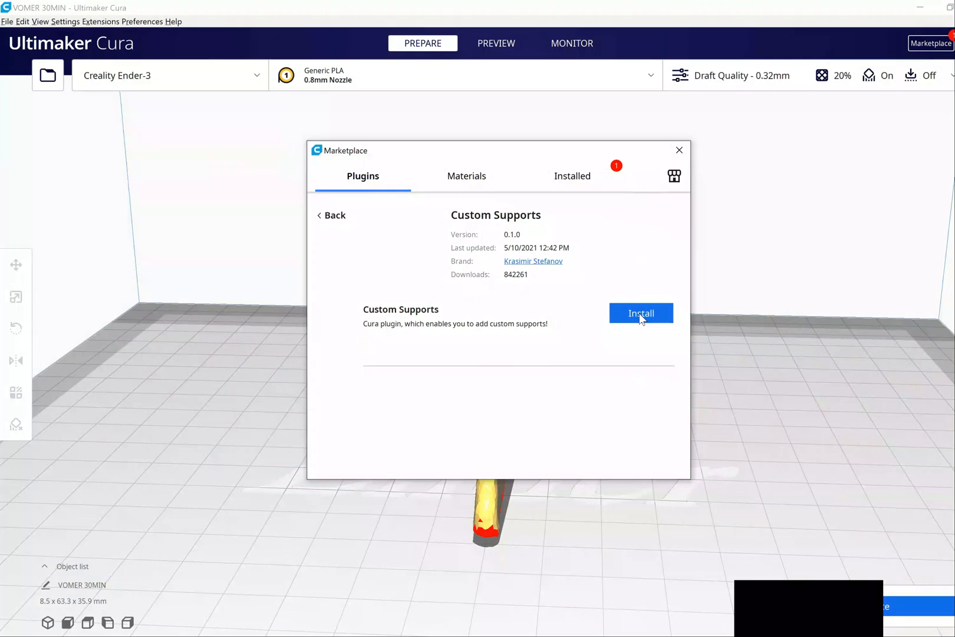
Step: Install Custom Supports, agreeing to its Plugin License Agreement
left_click(642, 314)
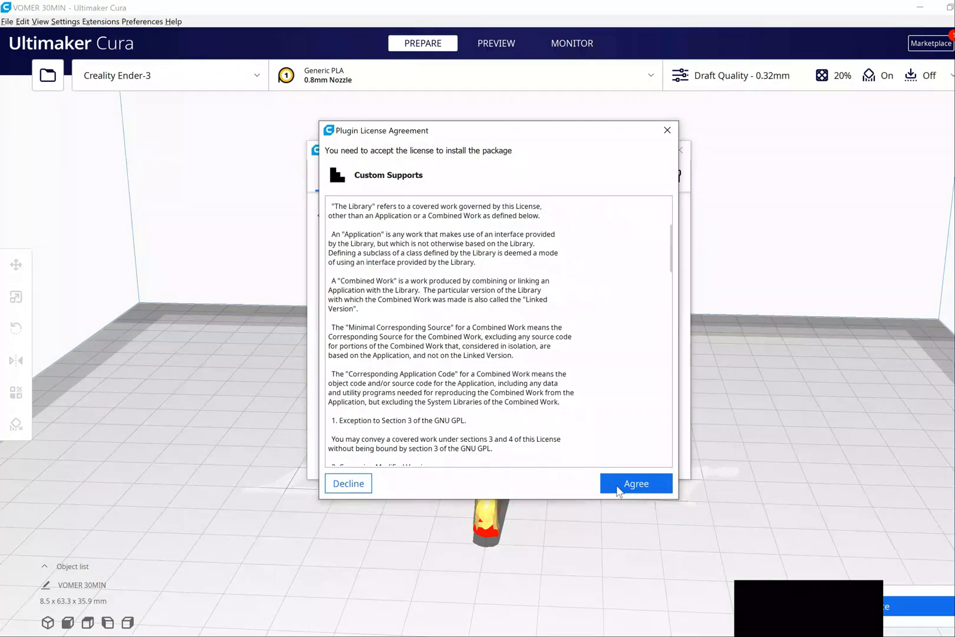
left_click(637, 483)
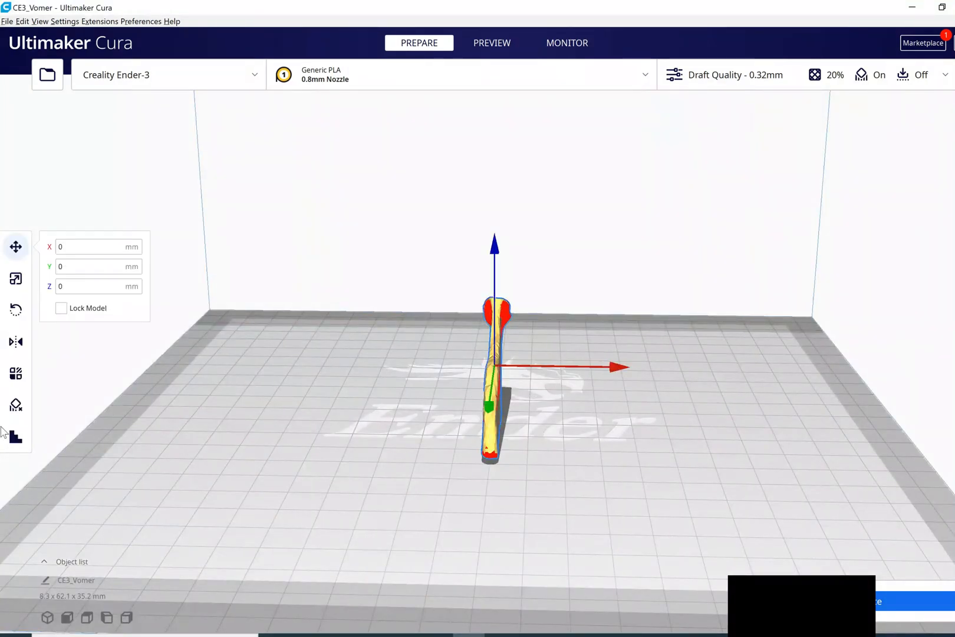
mouse_move(14, 436)
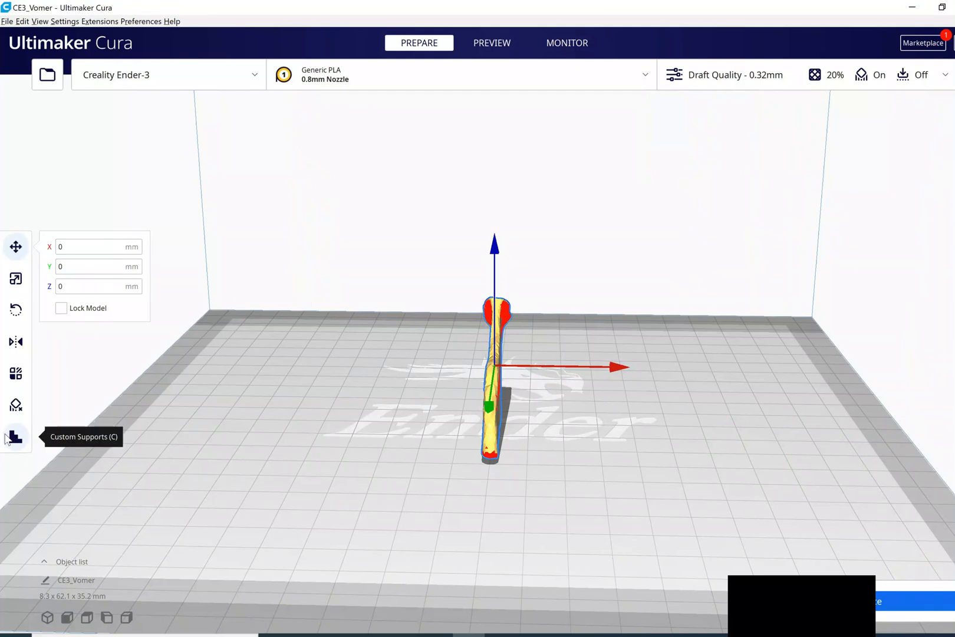
mouse_move(545, 437)
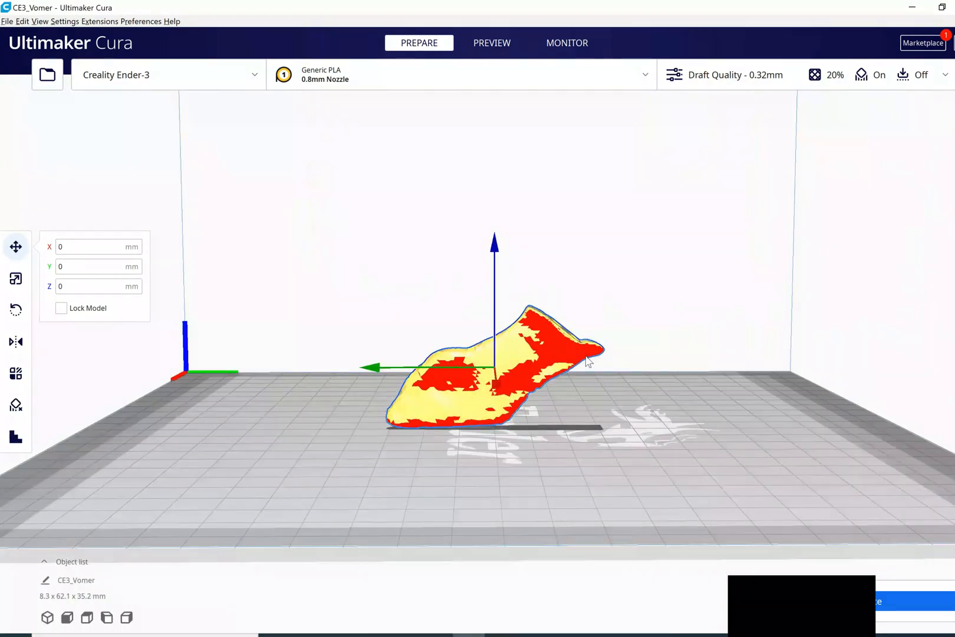
mouse_move(562, 424)
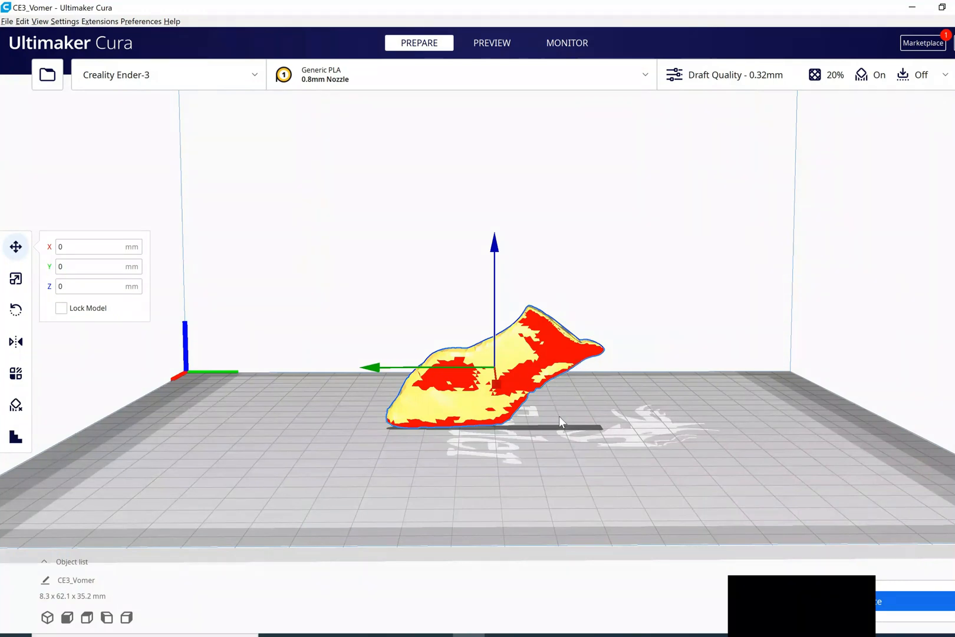
Step: Orbit the view around the CE3_Vomer bone model to see its overhangs
left_click_drag(560, 422, 600, 460)
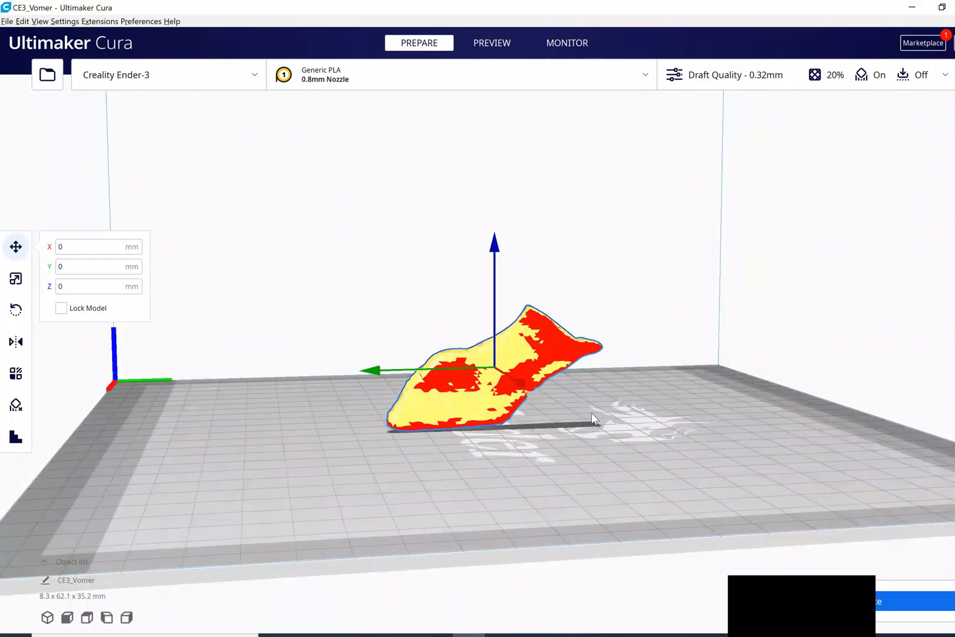
mouse_move(519, 404)
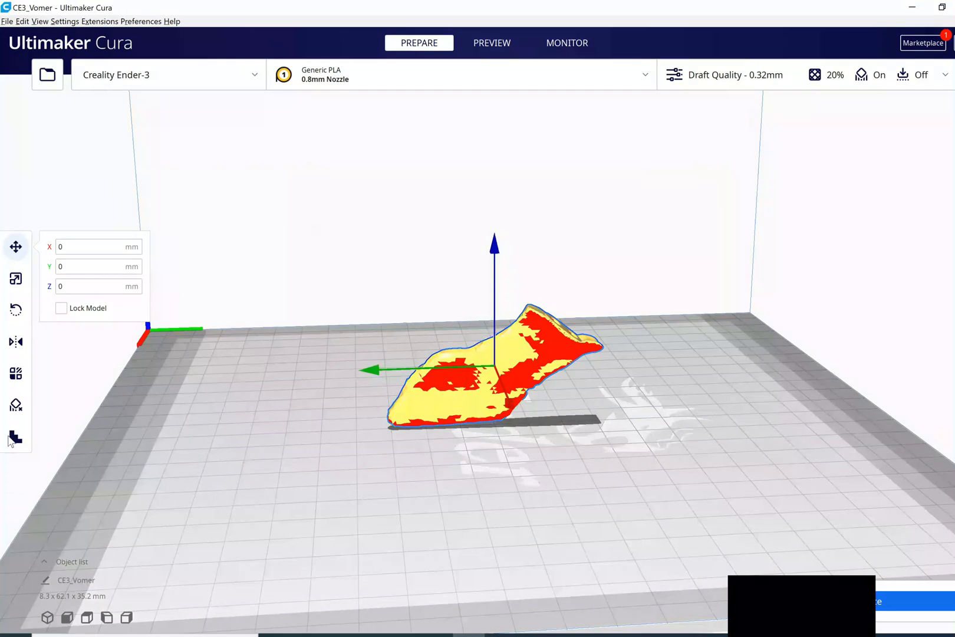
Step: Add a square support pillar under the vomer's raised end and bring up its Scale controls
left_click(16, 433)
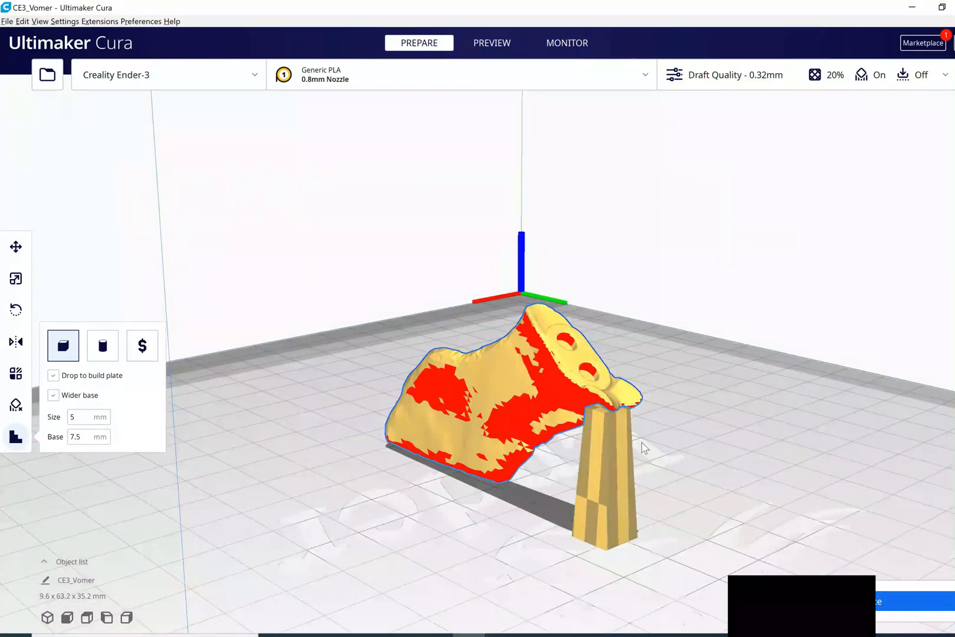
left_click_drag(645, 448, 279, 389)
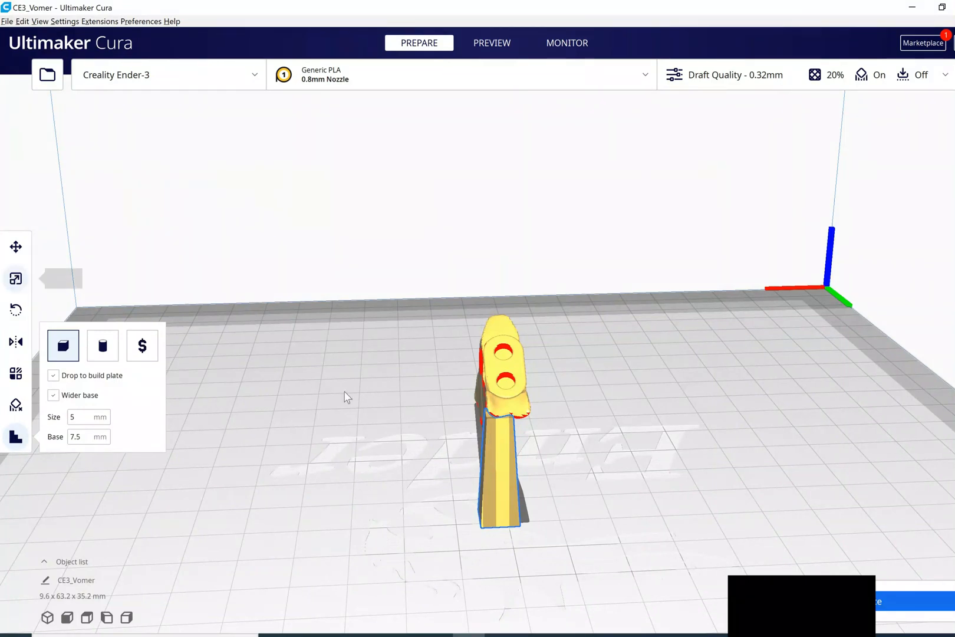
left_click(17, 278)
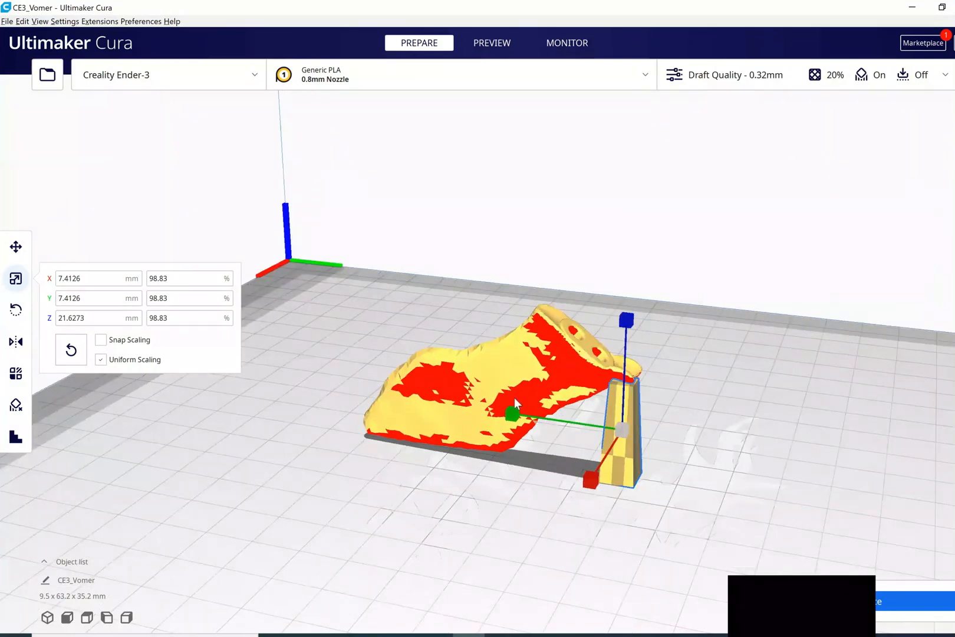
left_click_drag(516, 403, 605, 427)
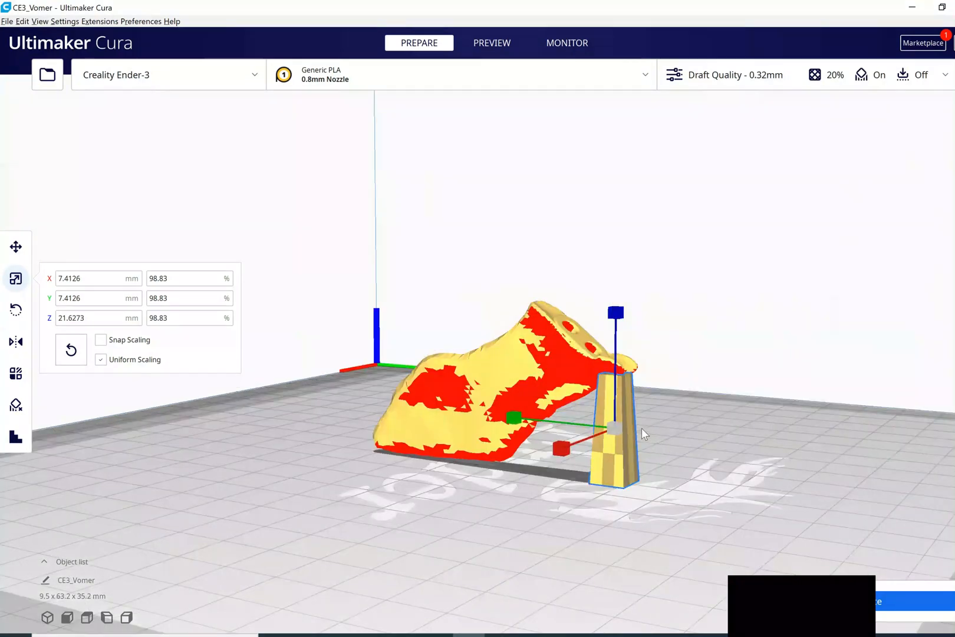
left_click_drag(645, 434, 533, 459)
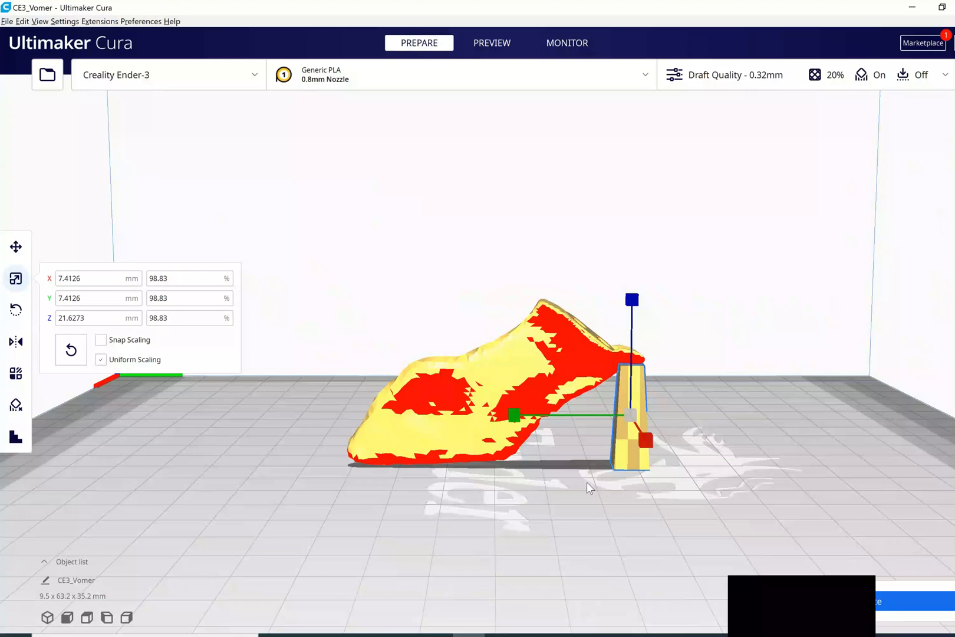
mouse_move(646, 497)
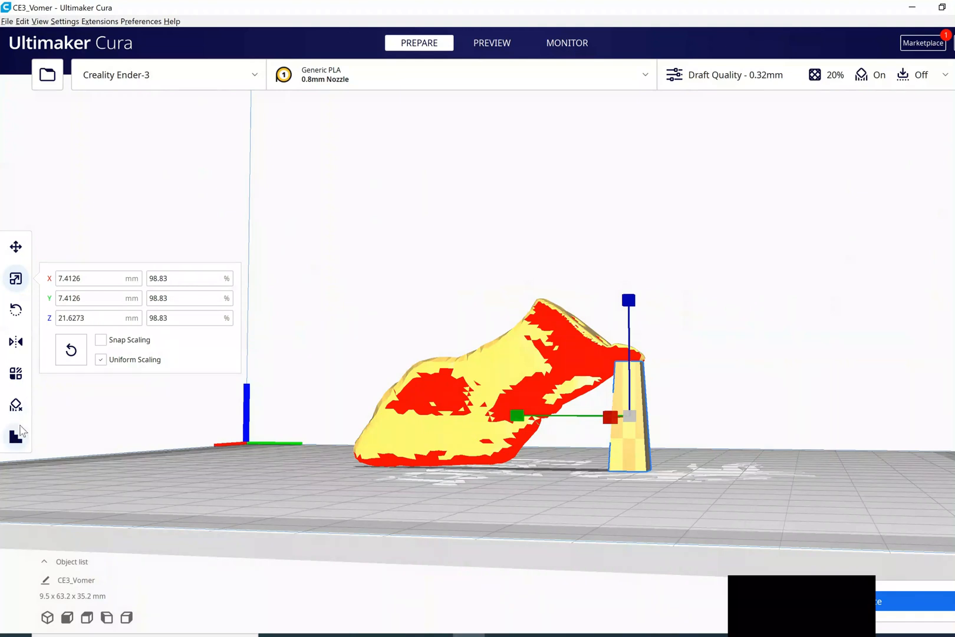
Step: Add a second support pillar beside the first and bring up its Rotate and Scale controls
left_click(16, 433)
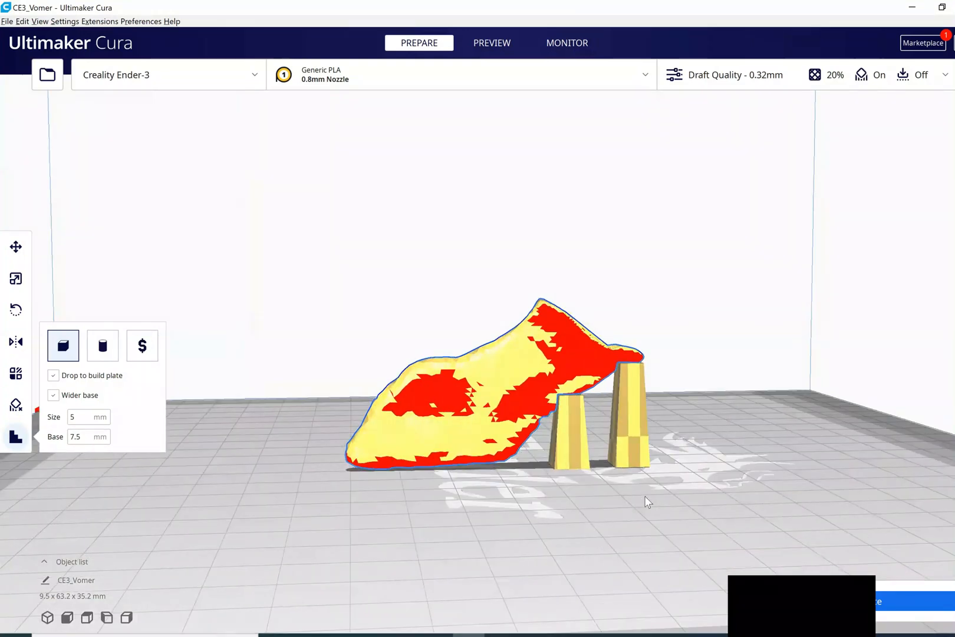
mouse_move(565, 504)
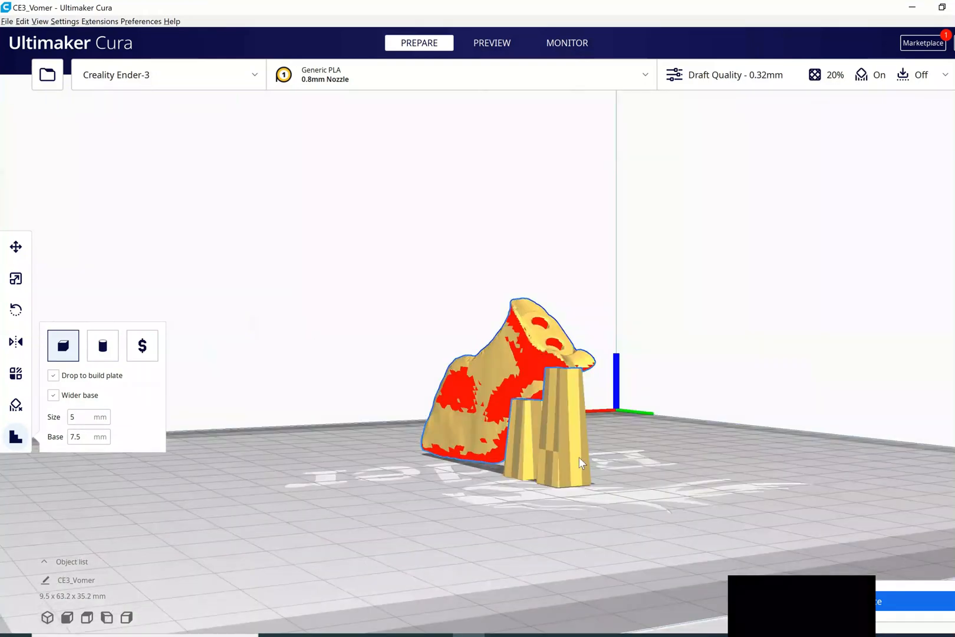
left_click(17, 309)
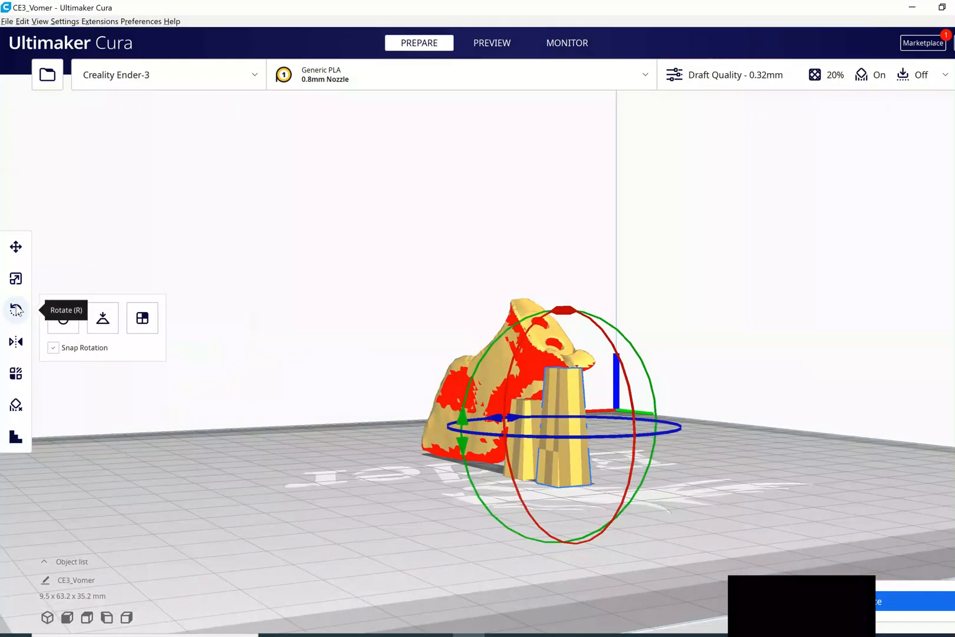
left_click(15, 278)
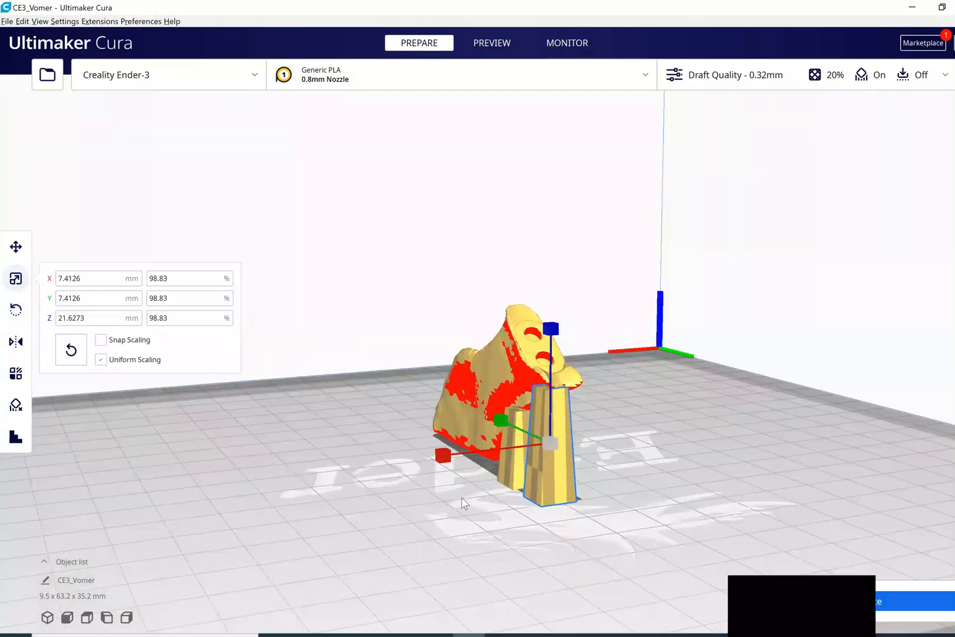